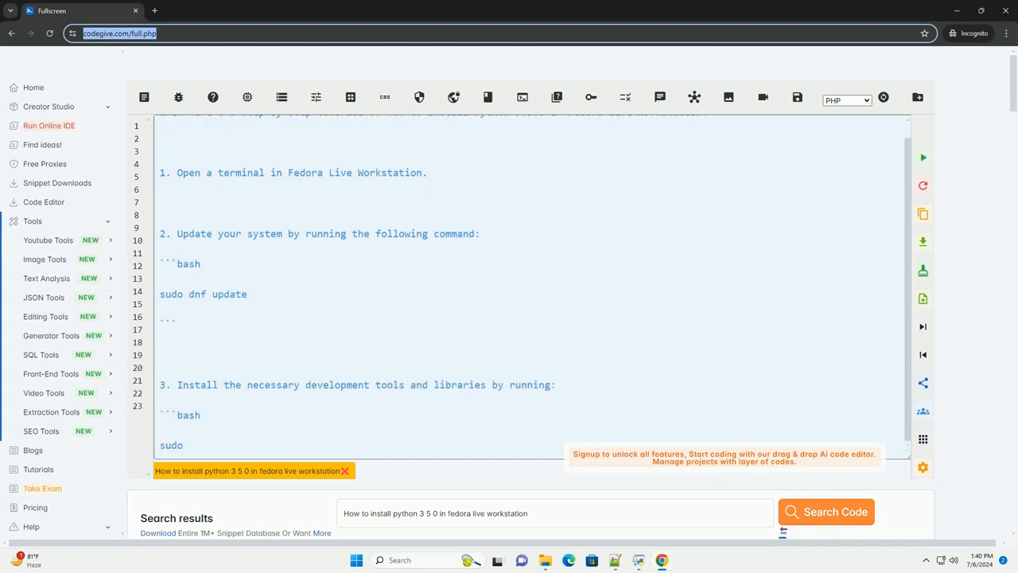
scroll("down", 3)
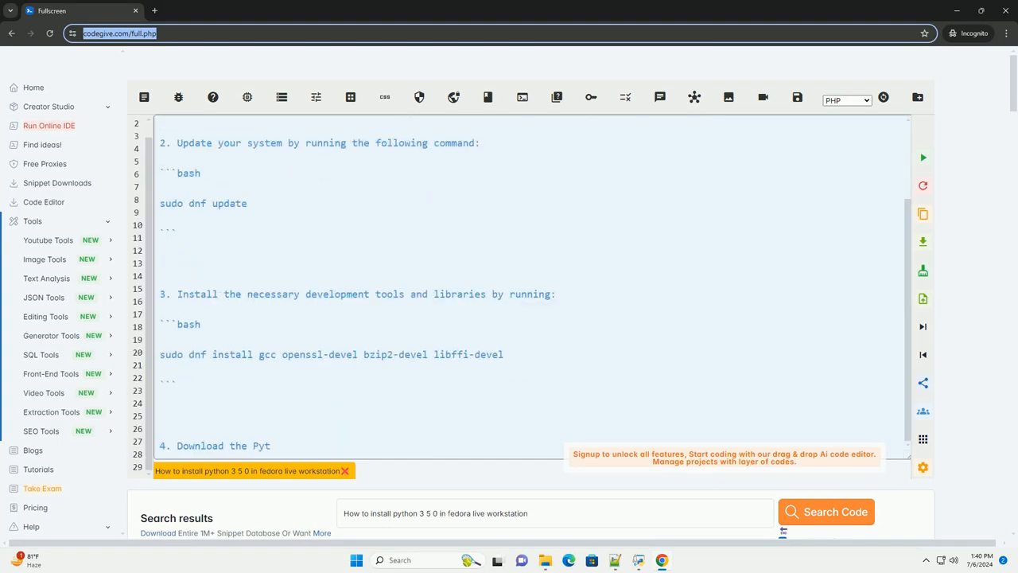
scroll("down", 3)
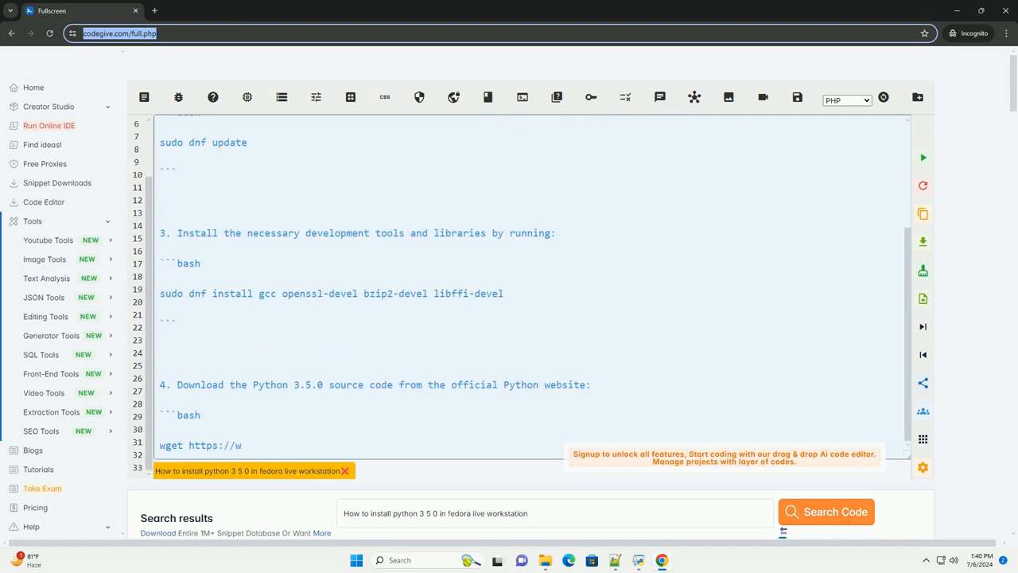
scroll("down", 3)
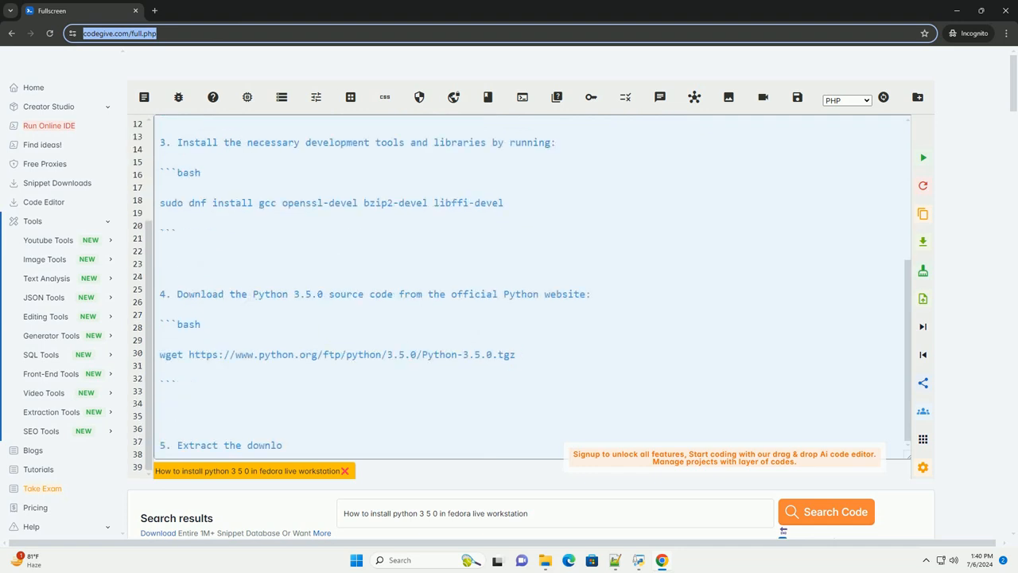
scroll("down", 3)
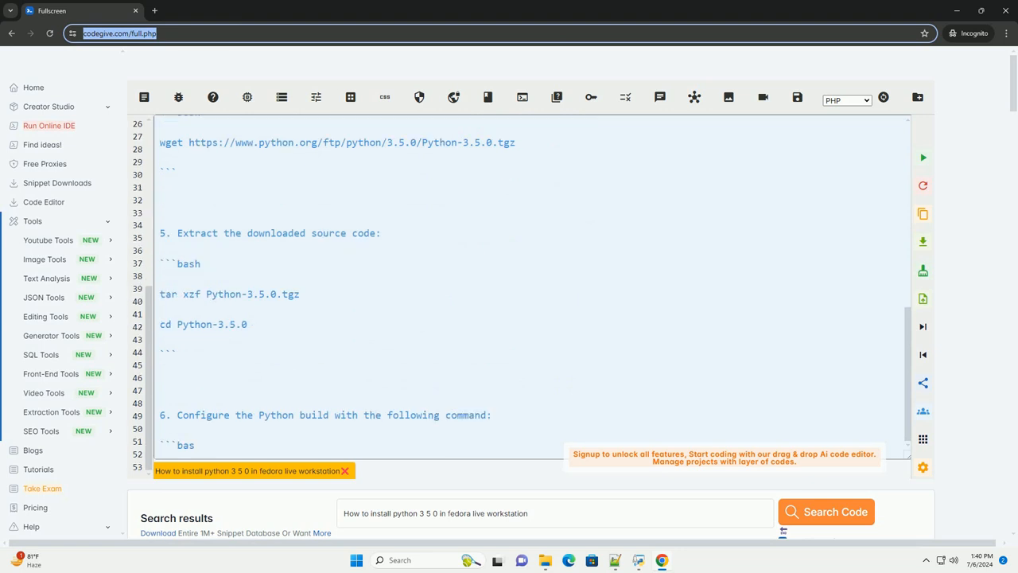
scroll("down", 3)
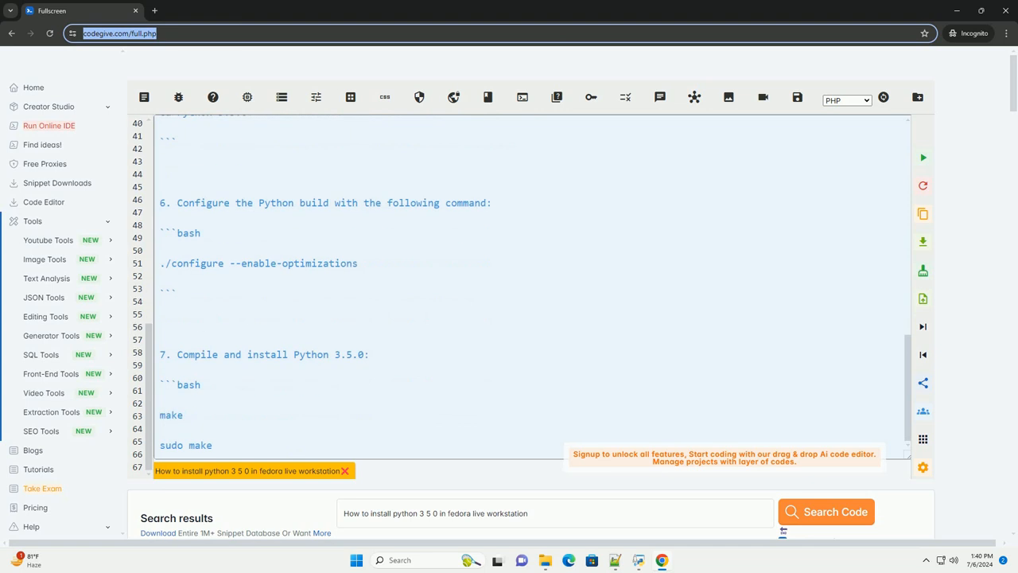
scroll("down", 3)
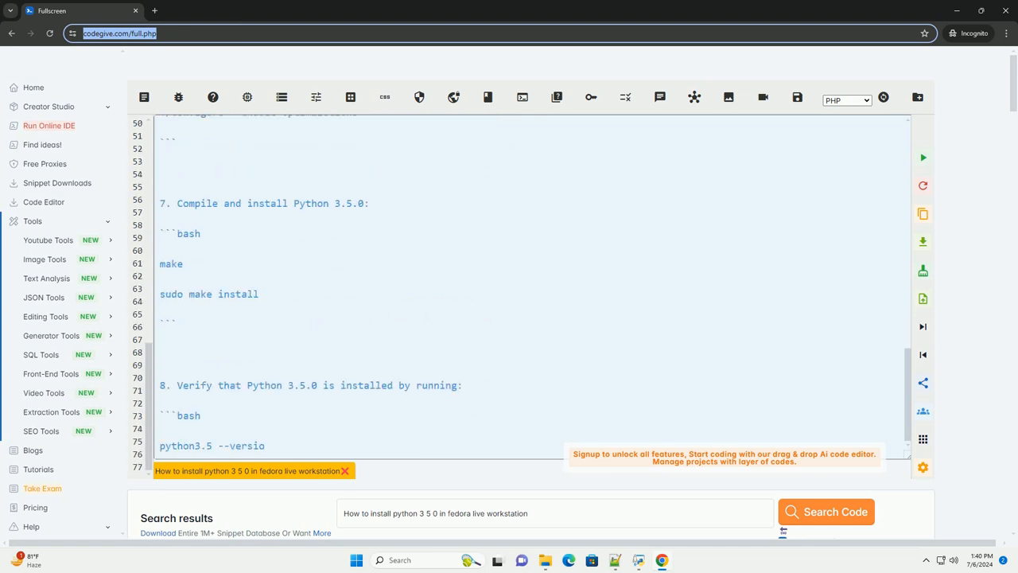
scroll("down", 3)
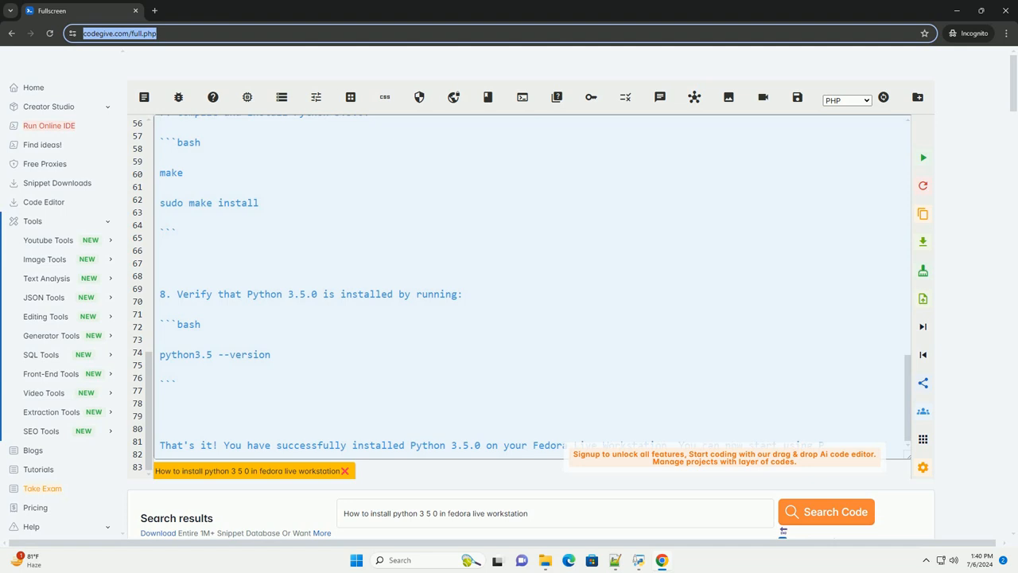
scroll("down", 3)
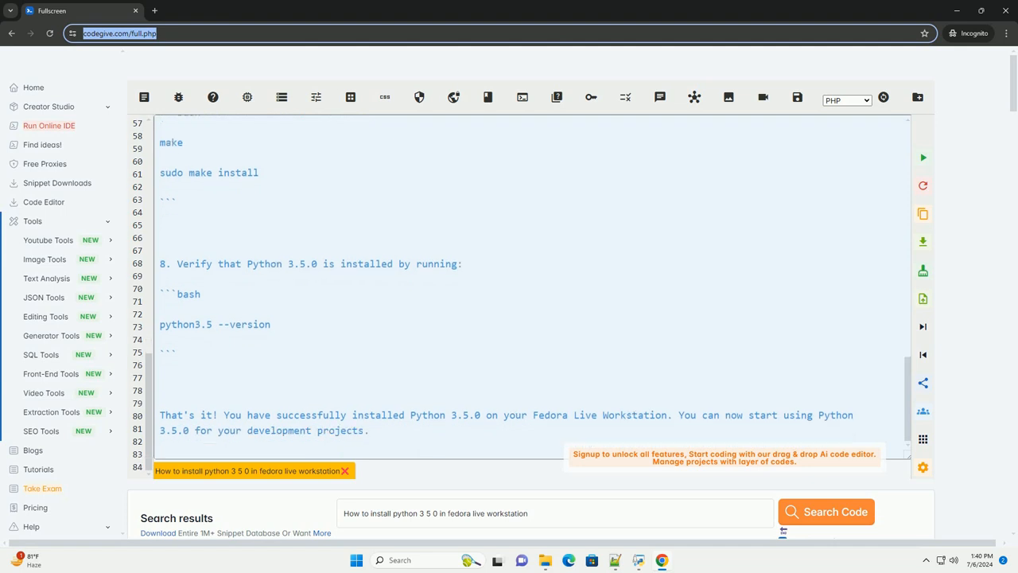
scroll("down", 3)
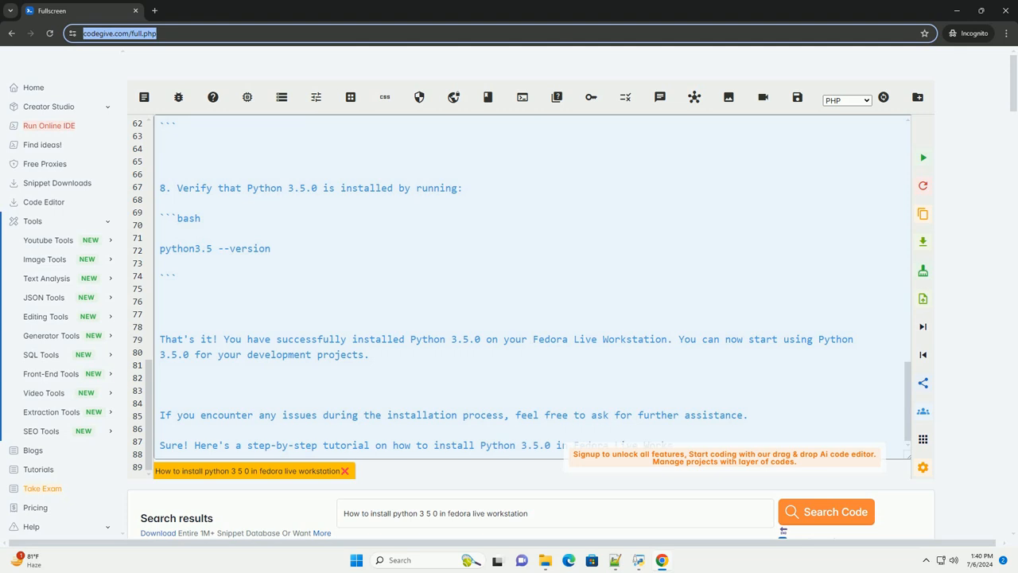
scroll("down", 3)
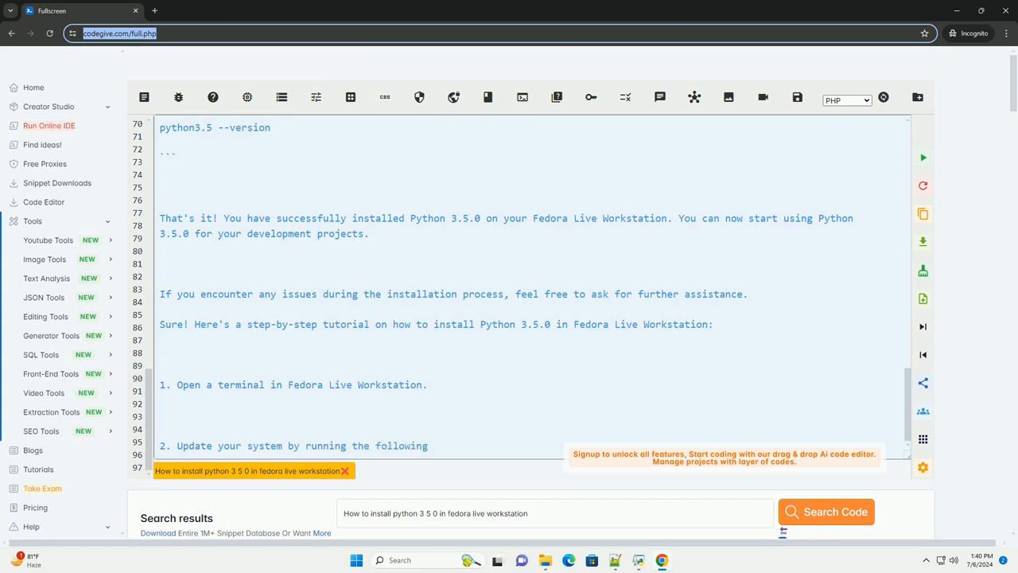
scroll("down", 3)
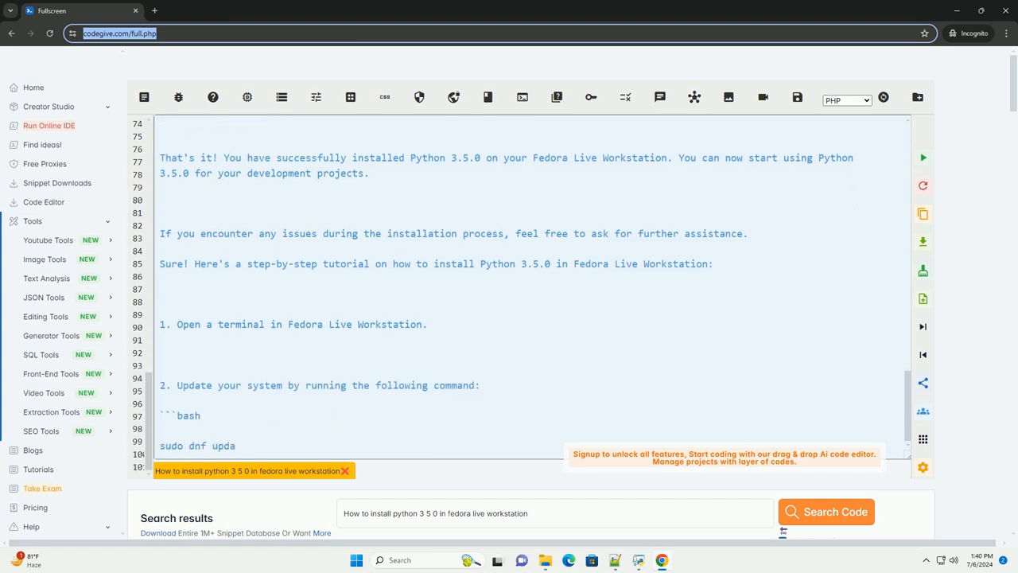
scroll("down", 3)
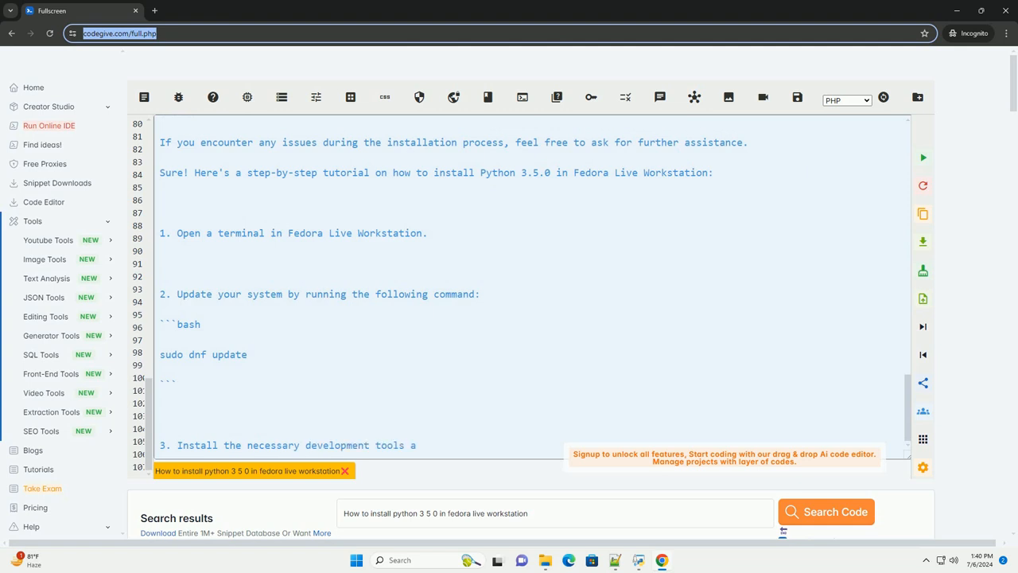
scroll("down", 3)
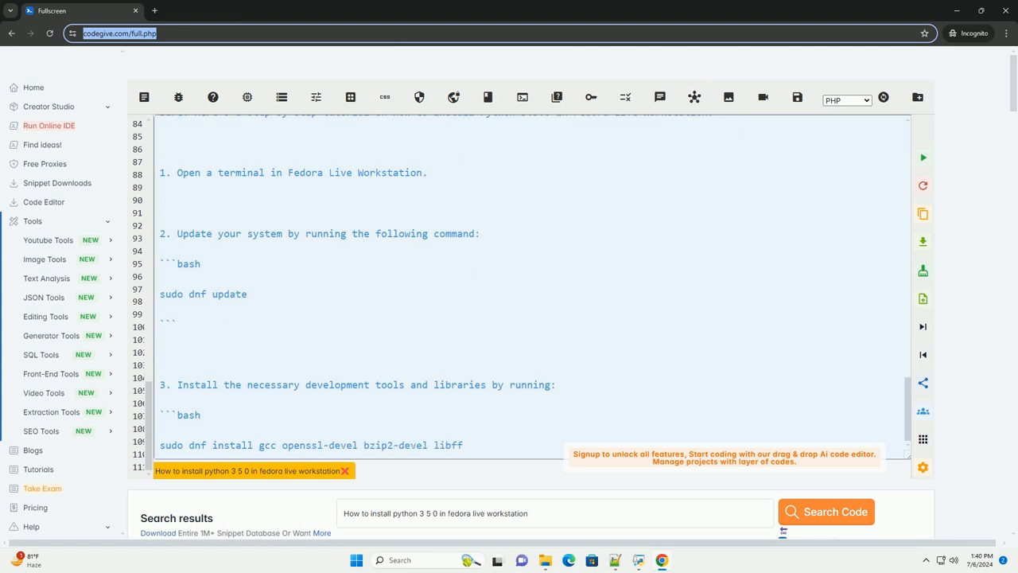
scroll("down", 3)
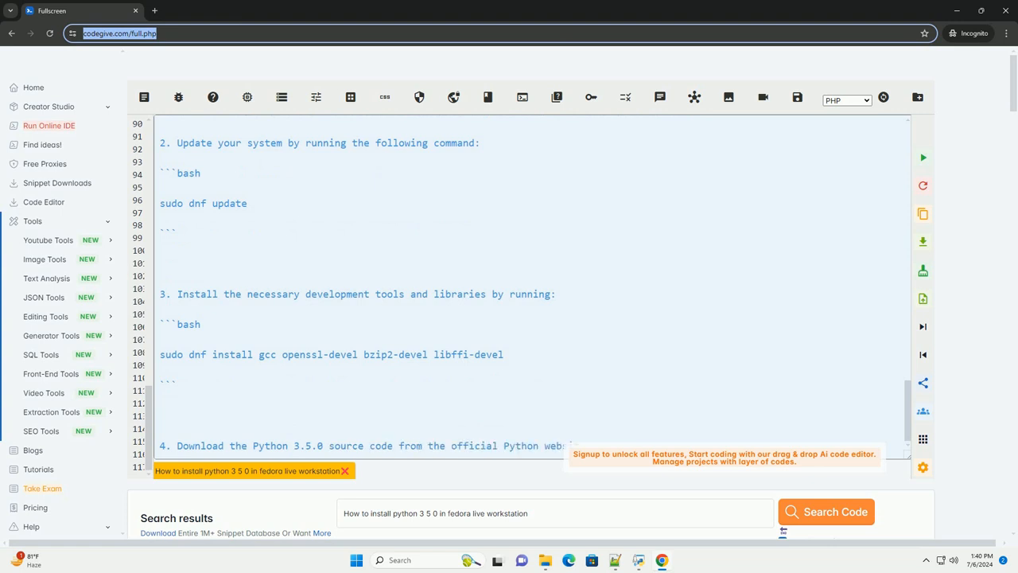
scroll("down", 3)
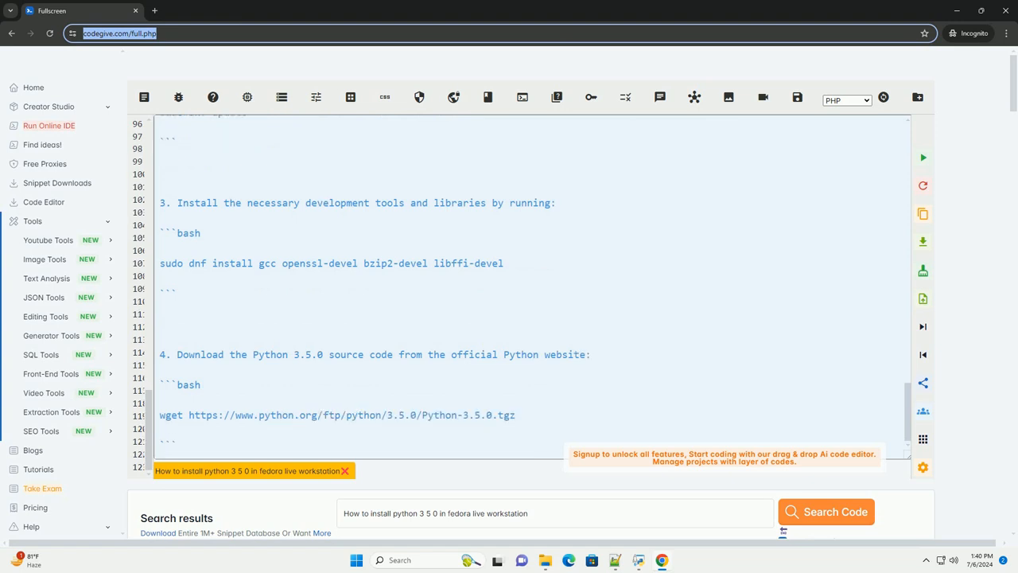
scroll("down", 3)
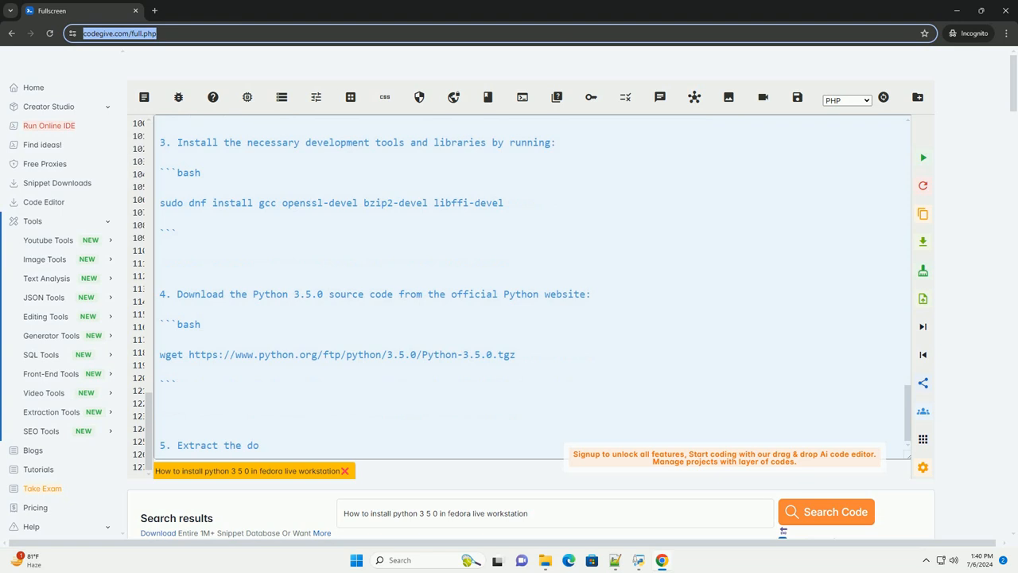